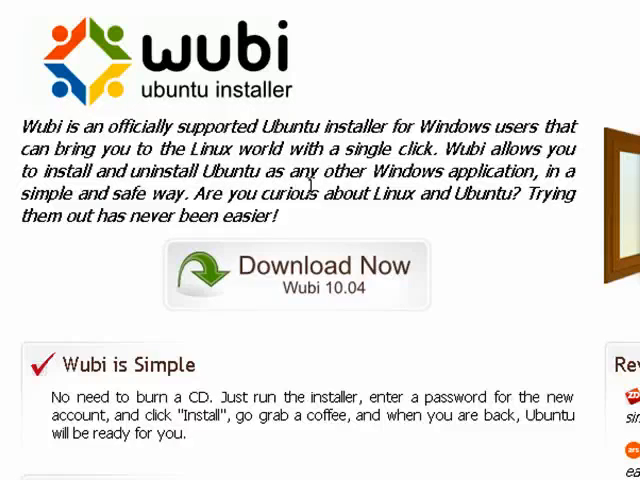
mouse_move(313, 113)
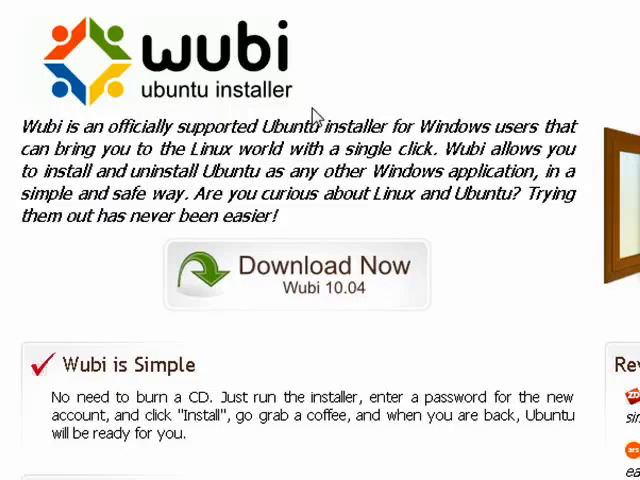
mouse_move(277, 278)
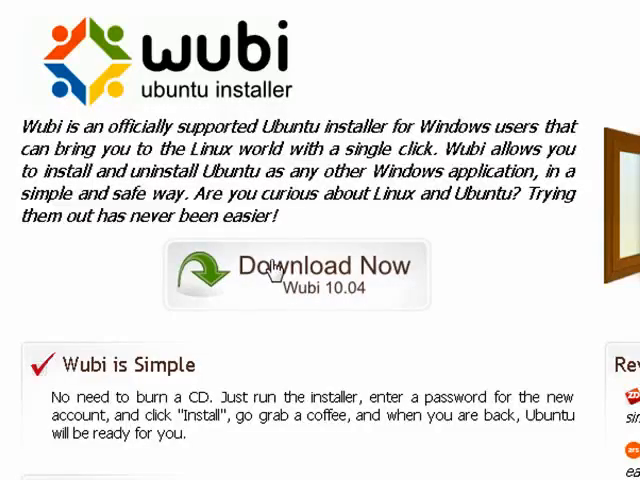
Step: Start the Wubi 10.04 download, cancel the security warning, and scroll to the Safe, Discrete, Free sections
click(305, 270)
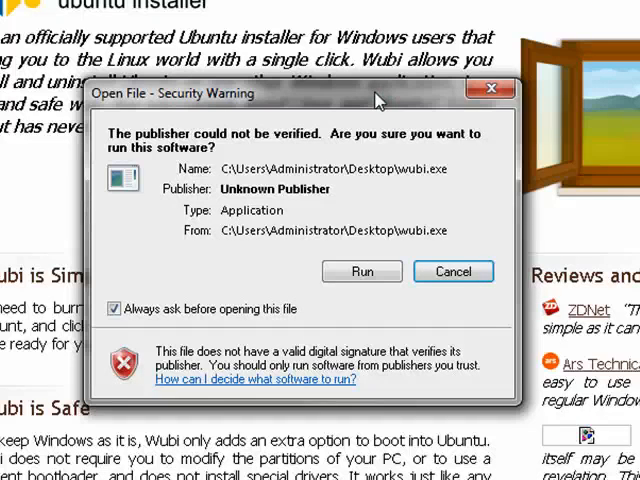
click(453, 271)
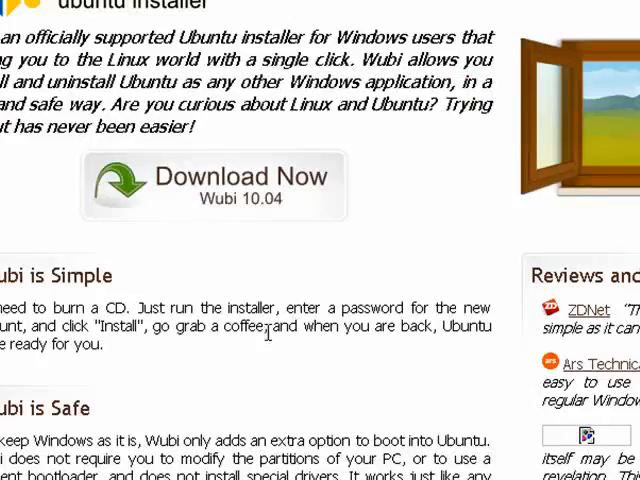
scroll(down, 3)
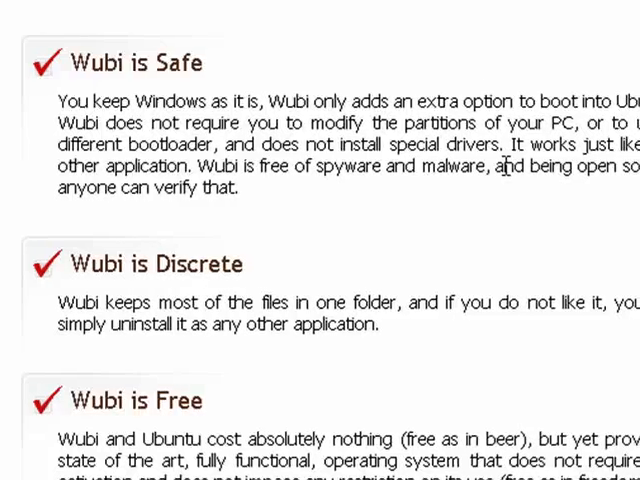
Step: Scroll past the requirements (384 MB memory, 5 GB disk, Windows 98–Vista) down to the page footer
scroll(down, 3)
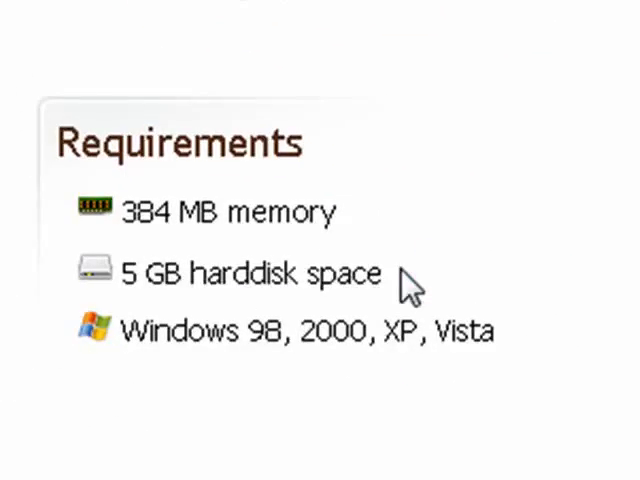
scroll(down, 3)
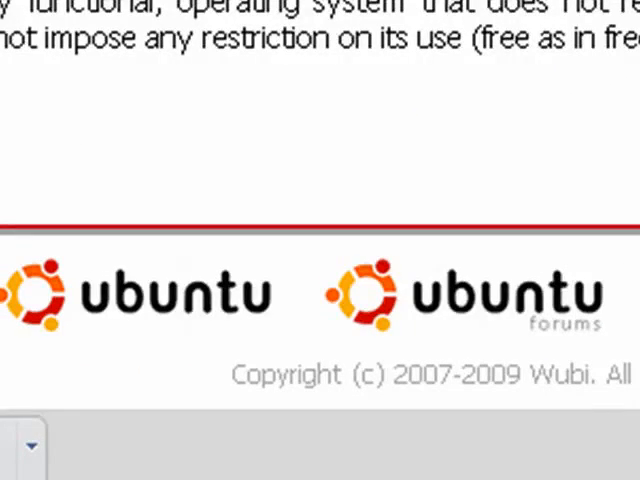